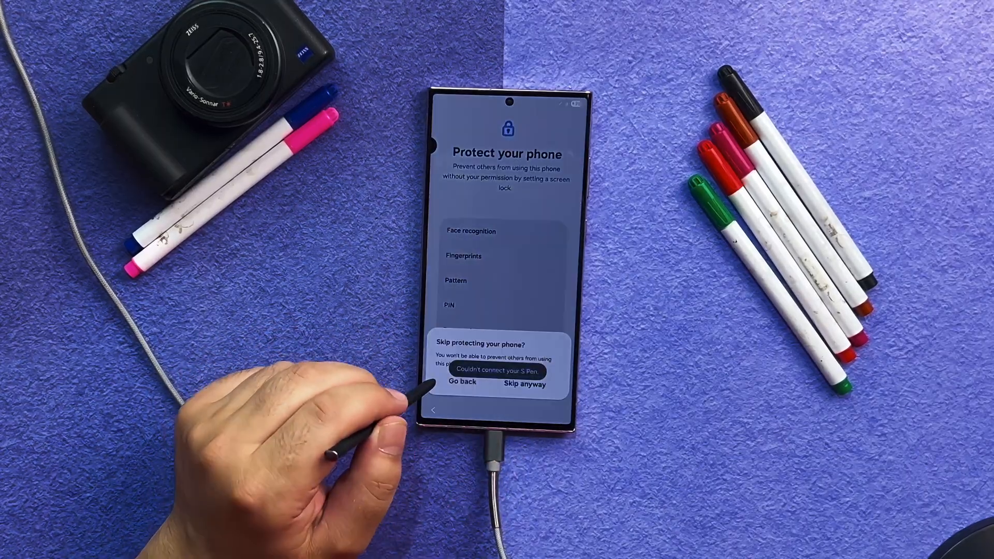
Step: Confirm 'Skip anyway' to leave the phone without a screen lock and complete setup
click(525, 383)
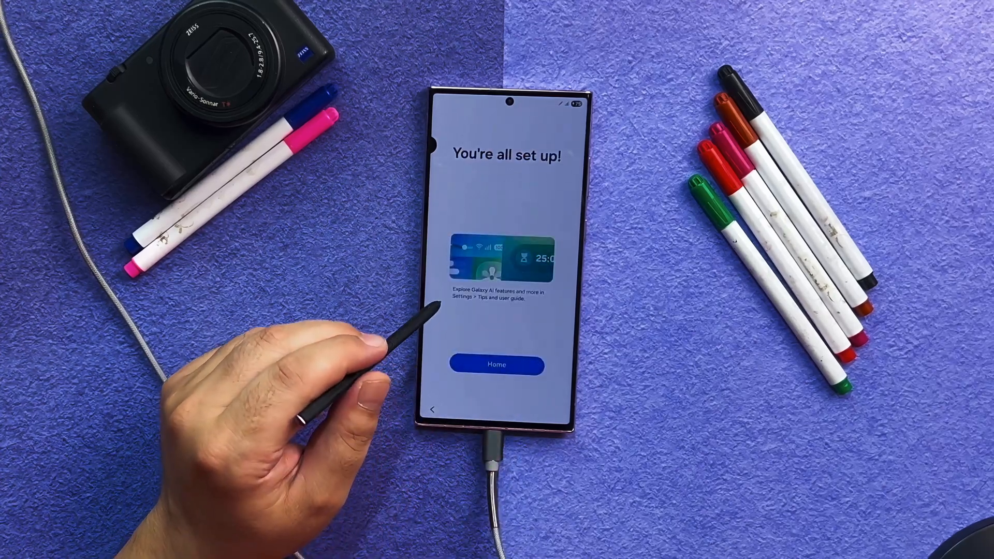